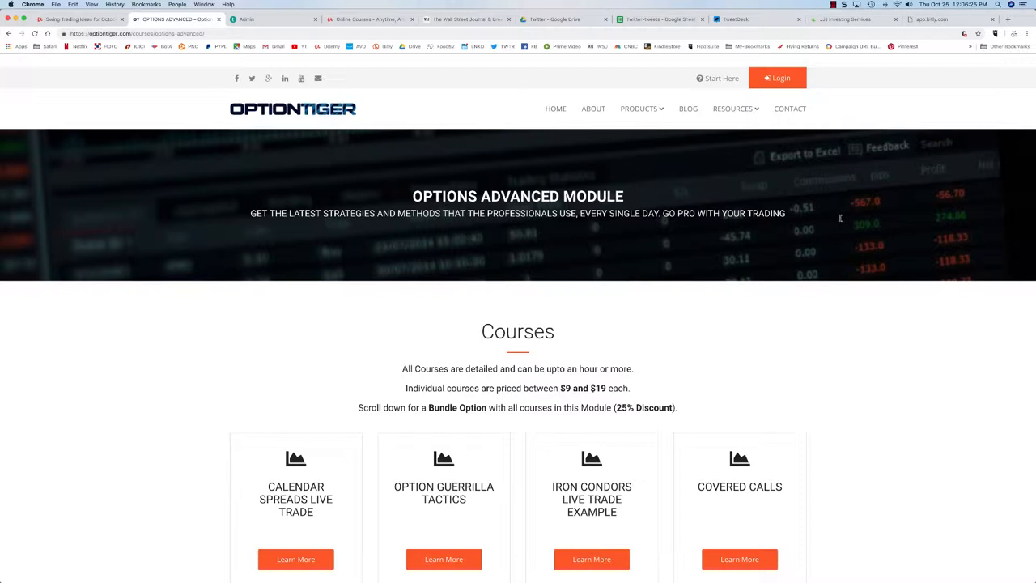
{"action": "mouse_move", "coordinate": [793, 393]}
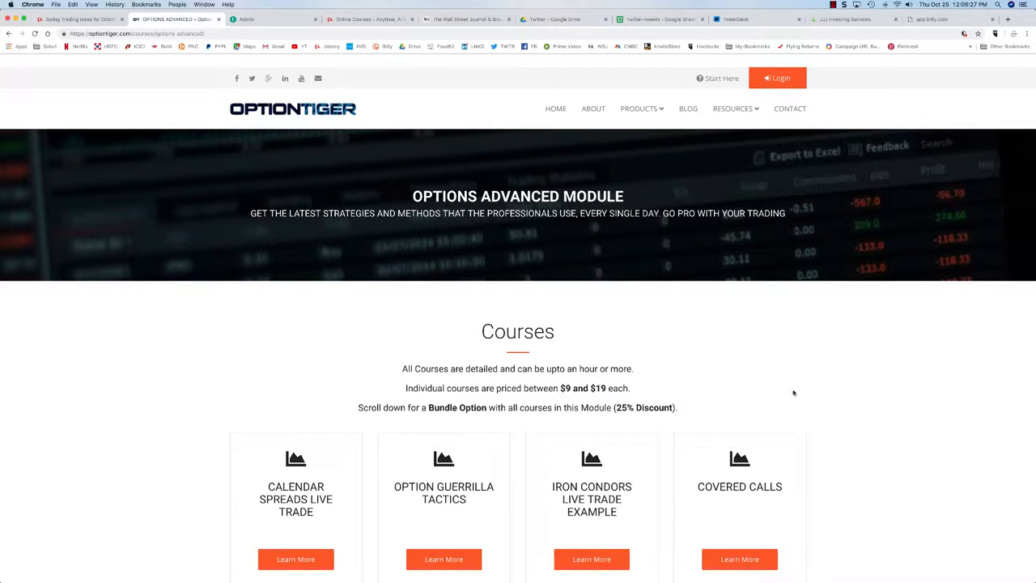
{"action": "scroll", "scroll_direction": "down", "scroll_amount": 3}
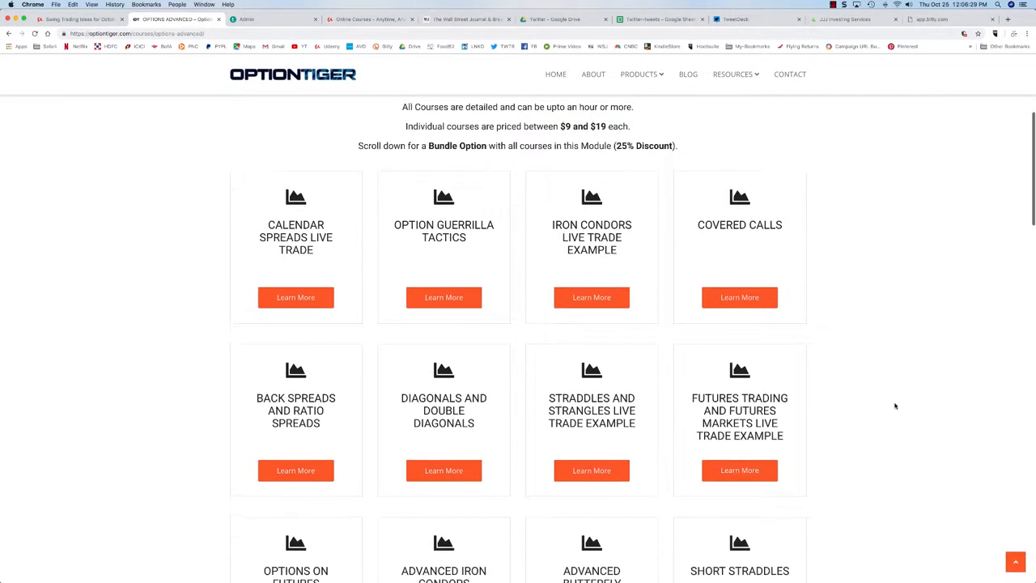
{"action": "mouse_move", "coordinate": [331, 444]}
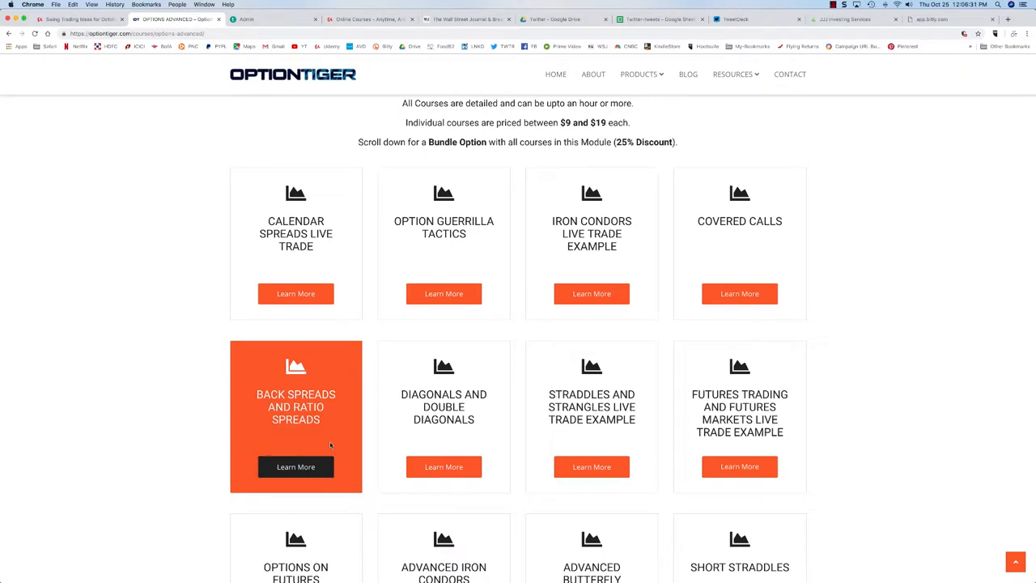
{"action": "mouse_move", "coordinate": [443, 437]}
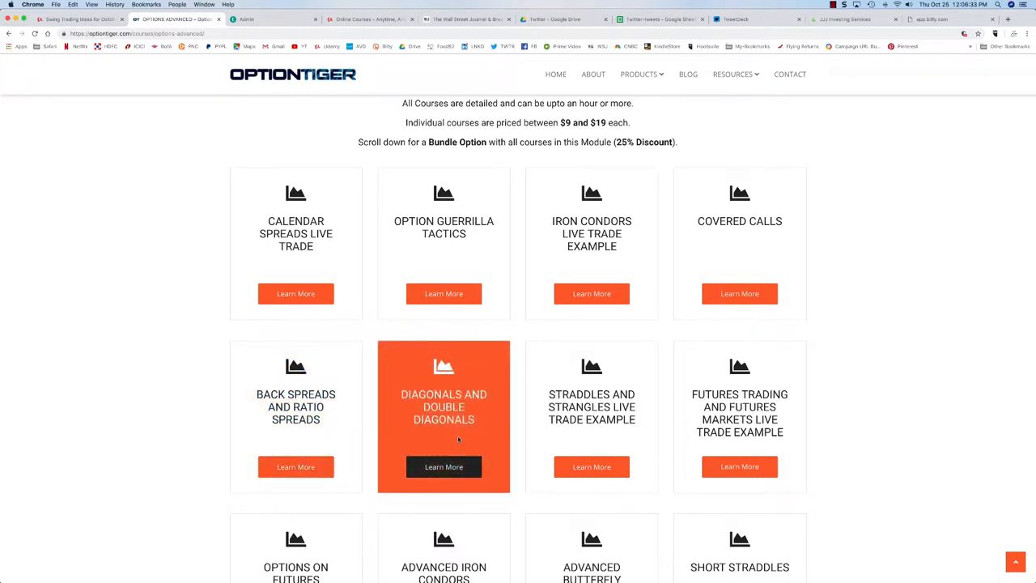
{"action": "mouse_move", "coordinate": [592, 427]}
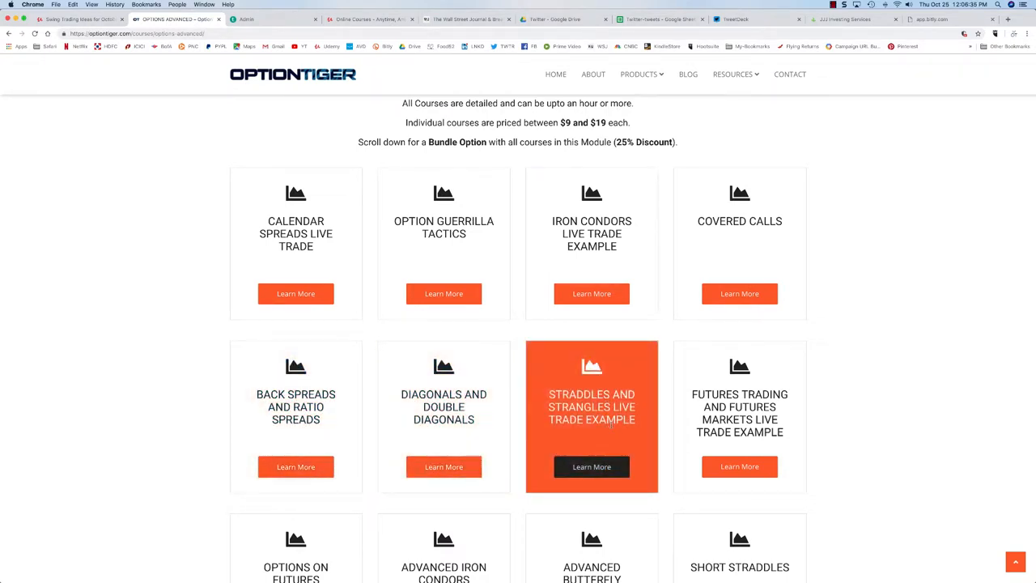
{"action": "scroll", "scroll_direction": "down", "scroll_amount": 3}
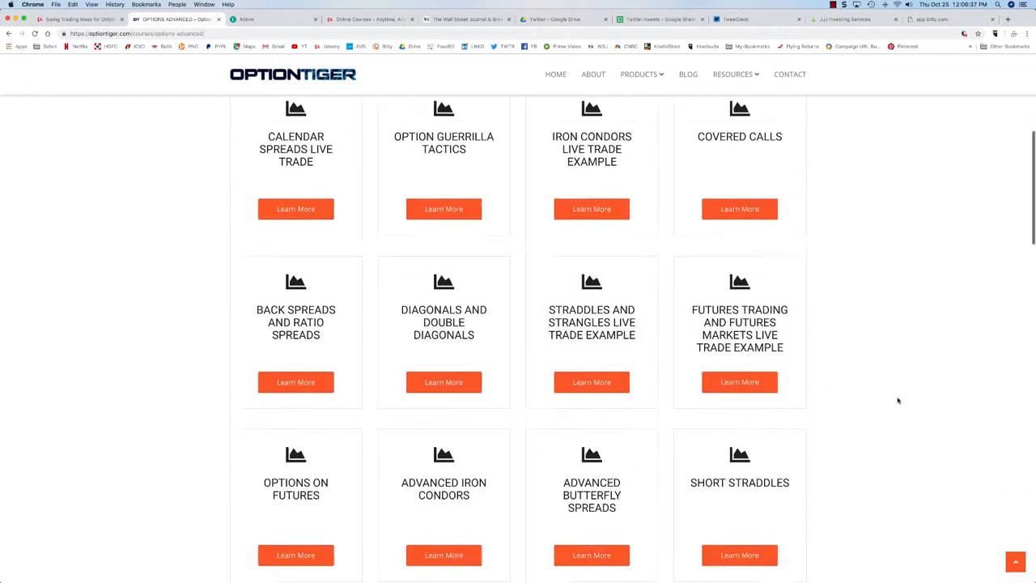
{"action": "scroll", "scroll_direction": "down", "scroll_amount": 3}
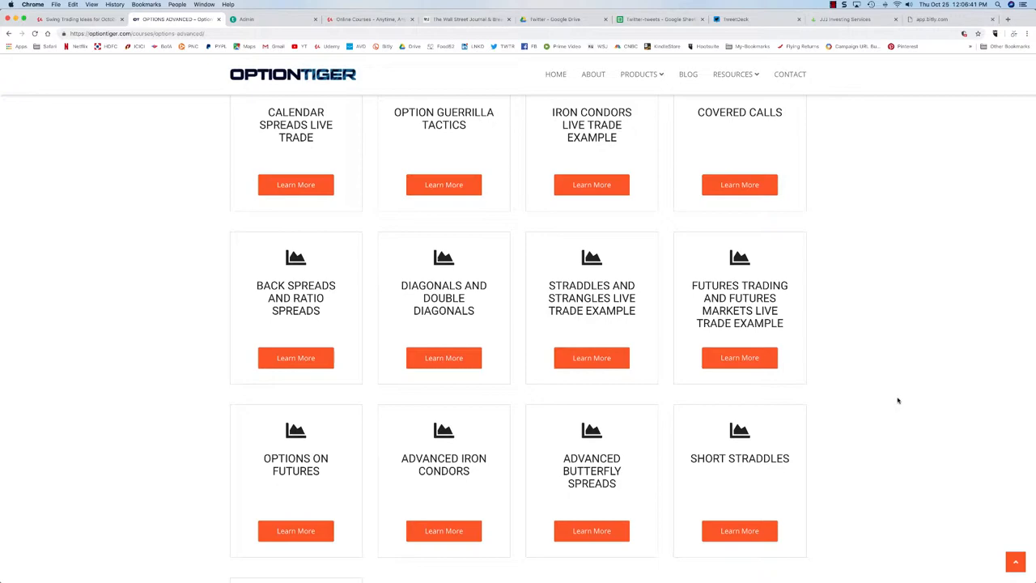
{"action": "scroll", "scroll_direction": "up", "scroll_amount": 3}
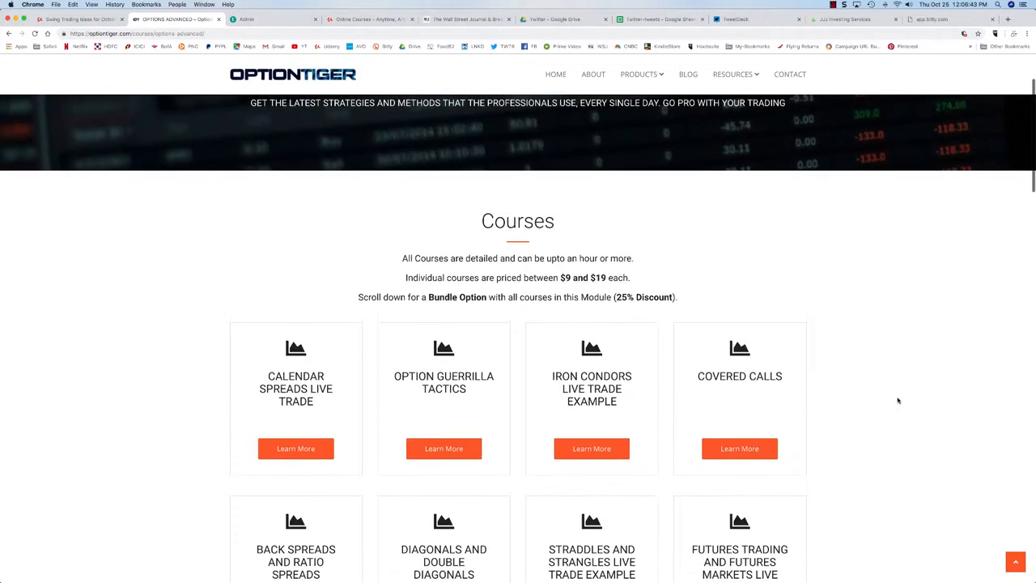
{"action": "scroll", "scroll_direction": "up", "scroll_amount": 3}
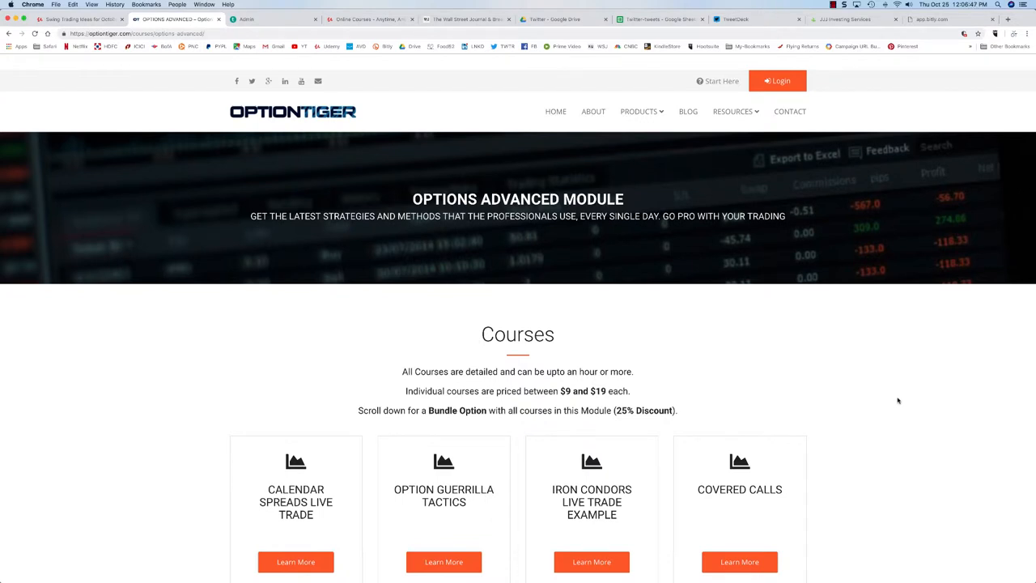
{"action": "scroll", "scroll_direction": "down", "scroll_amount": 3}
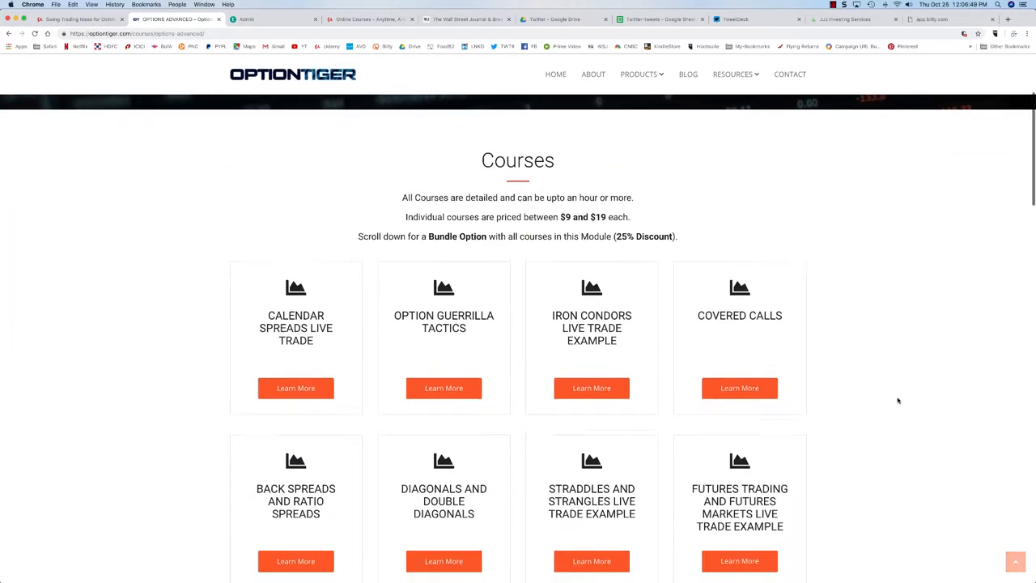
{"action": "scroll", "scroll_direction": "down", "scroll_amount": 3}
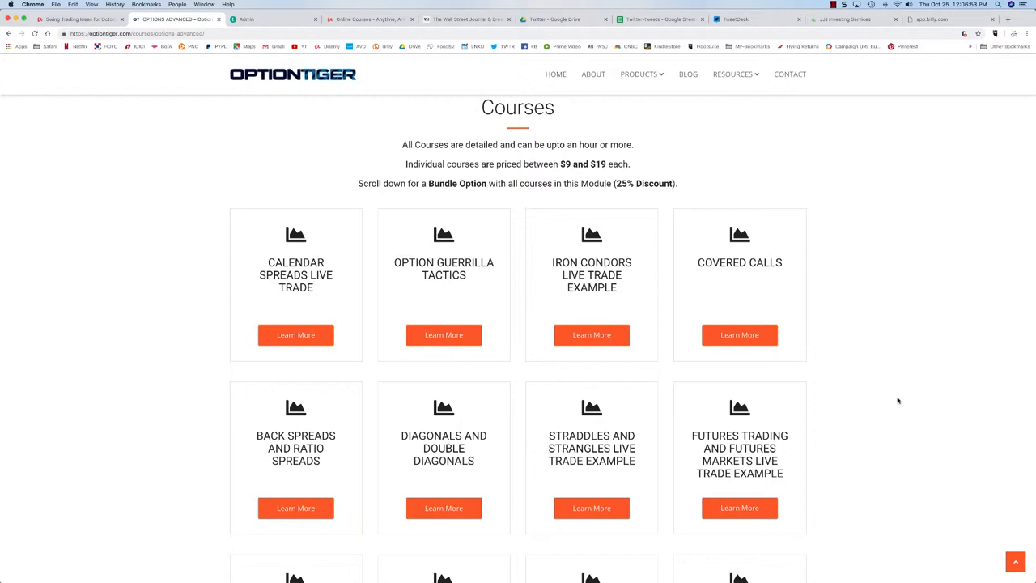
{"action": "scroll", "scroll_direction": "down", "scroll_amount": 3}
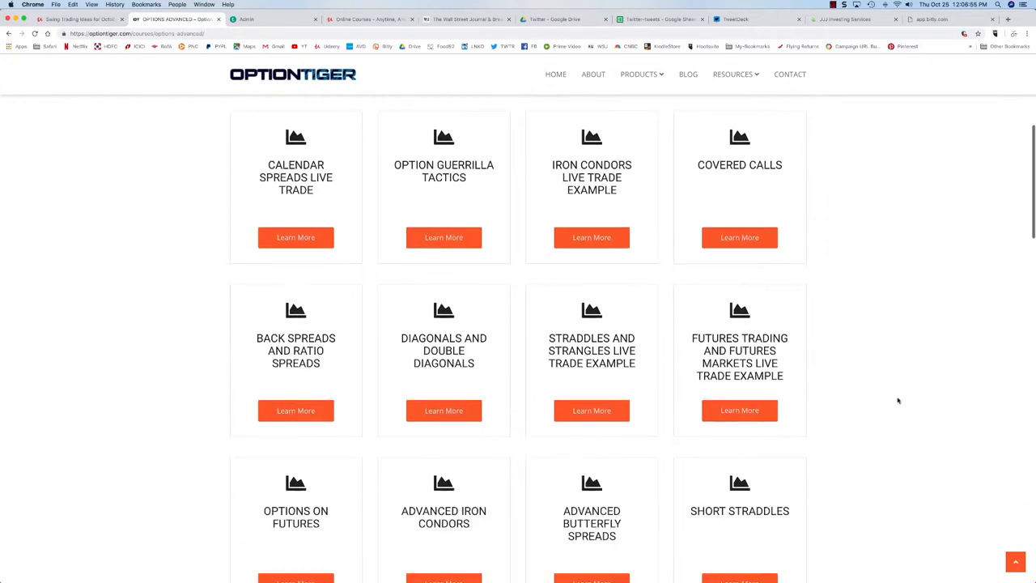
{"action": "mouse_move", "coordinate": [188, 447]}
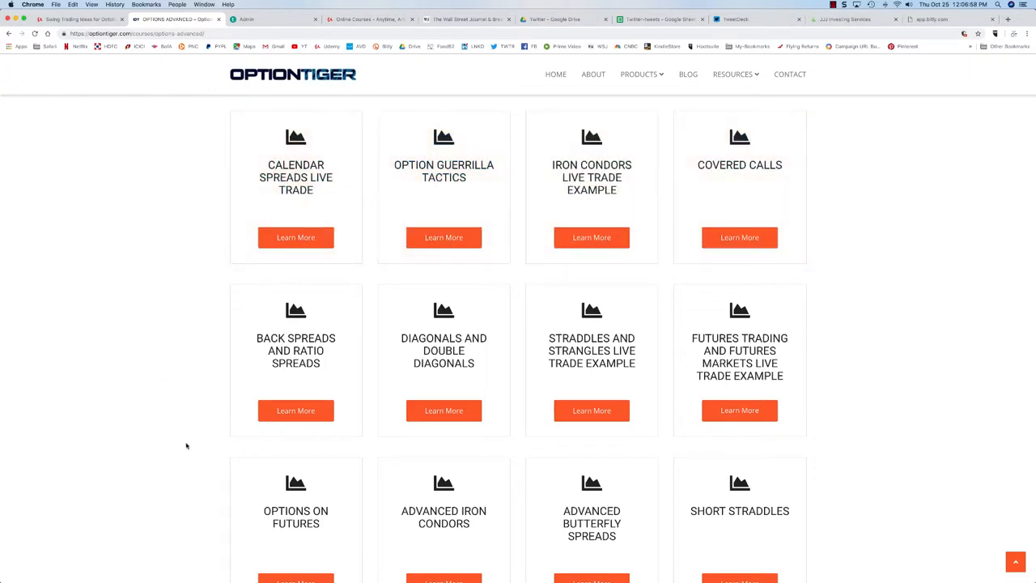
{"action": "scroll", "scroll_direction": "down", "scroll_amount": 3}
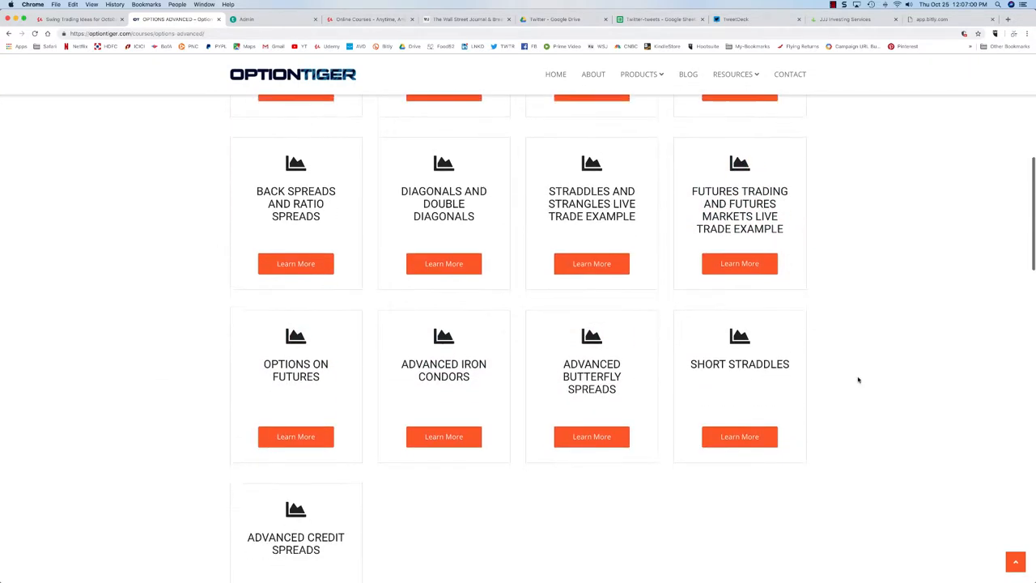
{"action": "scroll", "scroll_direction": "down", "scroll_amount": 3}
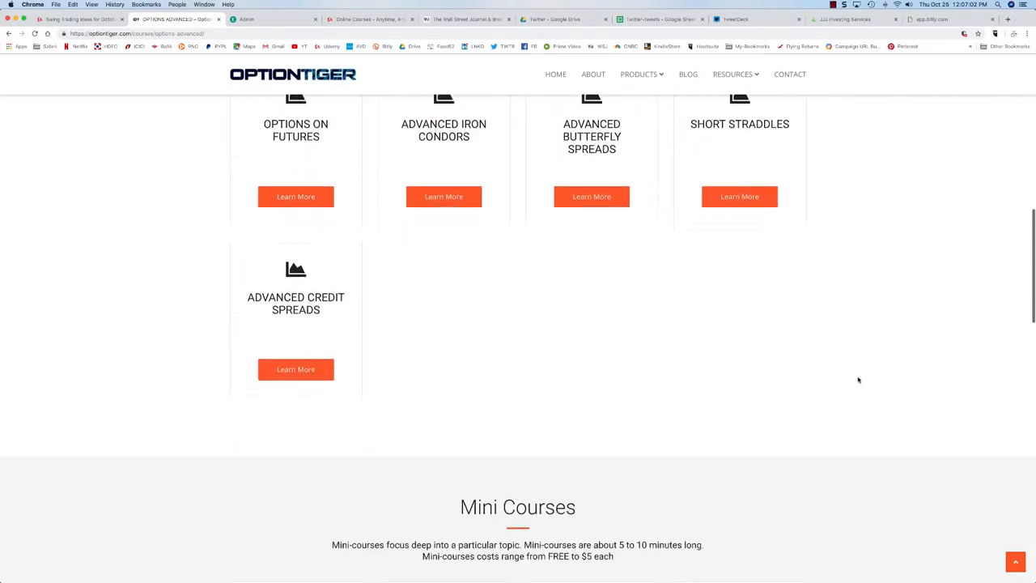
{"action": "scroll", "scroll_direction": "down", "scroll_amount": 3}
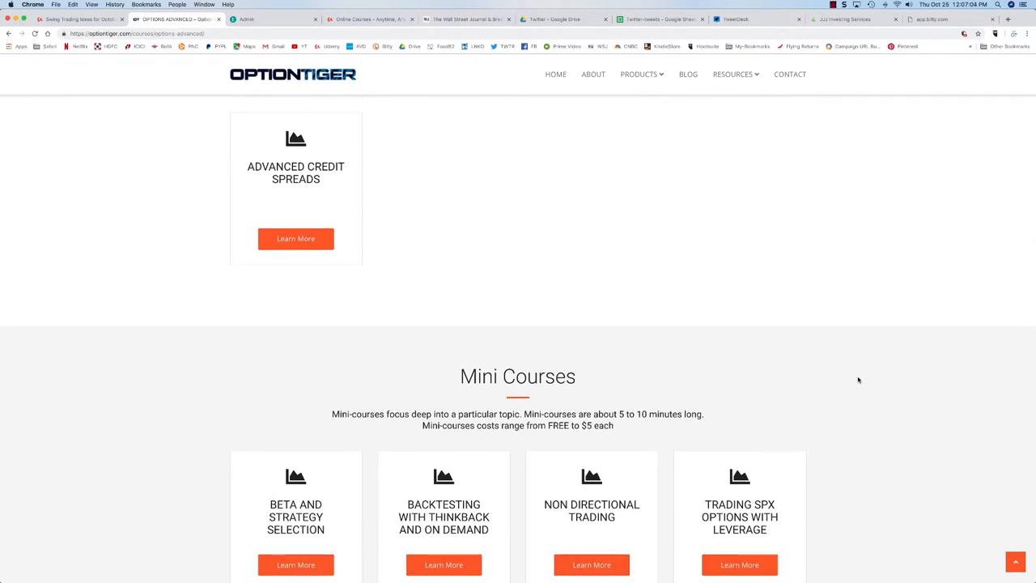
{"action": "scroll", "scroll_direction": "down", "scroll_amount": 3}
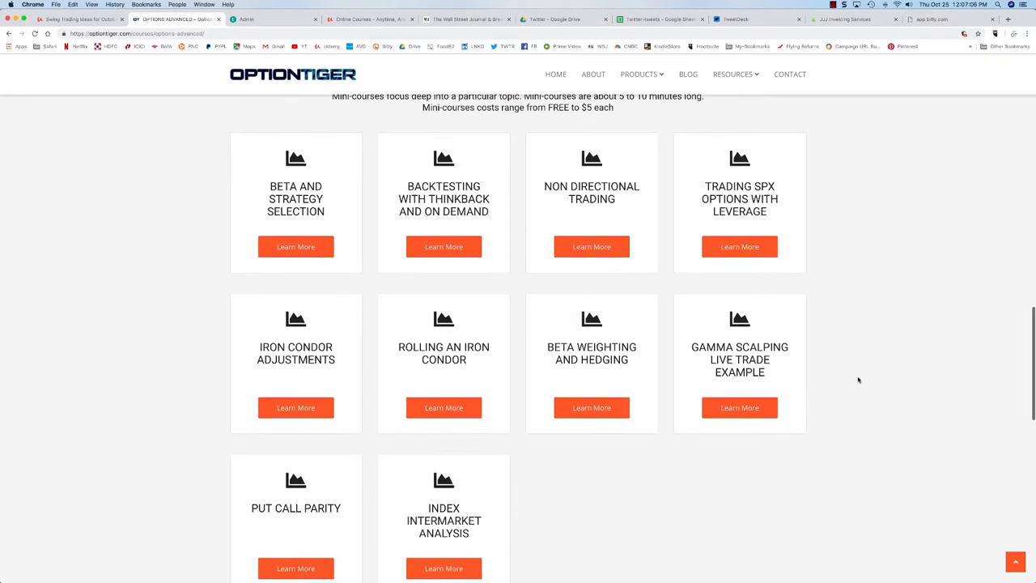
{"action": "scroll", "scroll_direction": "down", "scroll_amount": 3}
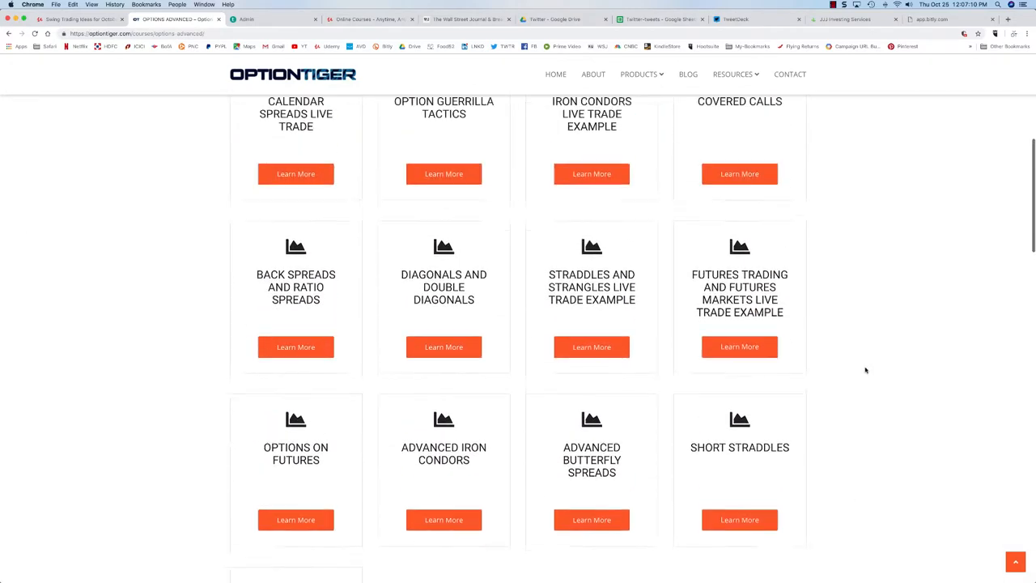
{"action": "scroll", "scroll_direction": "down", "scroll_amount": 3}
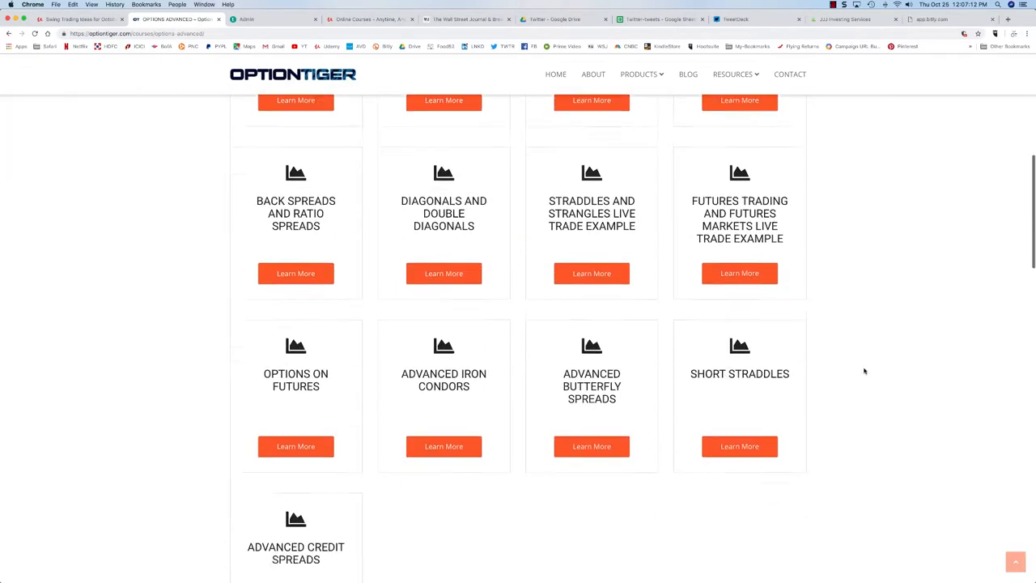
{"action": "scroll", "scroll_direction": "down", "scroll_amount": 3}
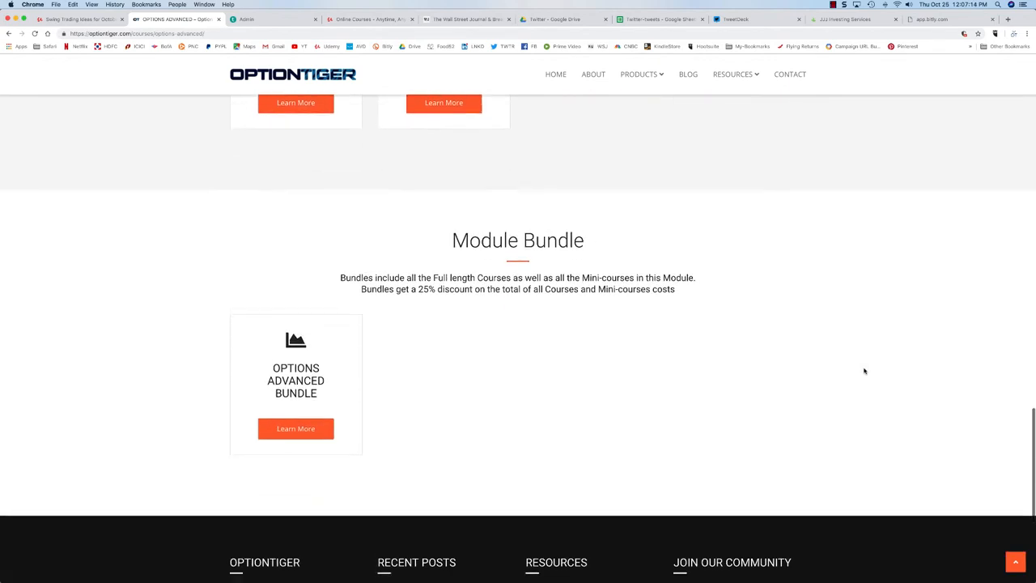
{"action": "scroll", "scroll_direction": "down", "scroll_amount": 3}
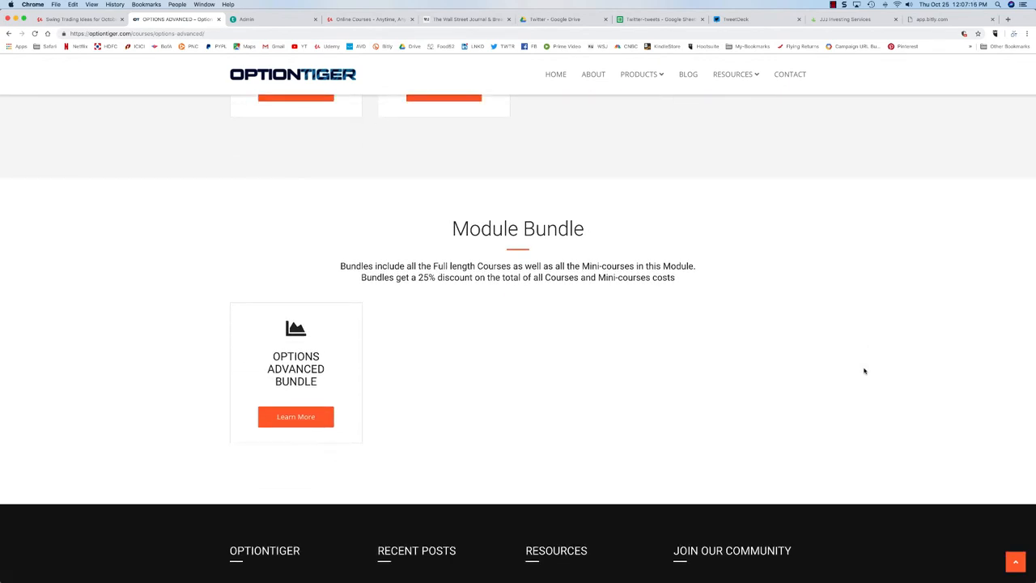
{"action": "mouse_move", "coordinate": [832, 369]}
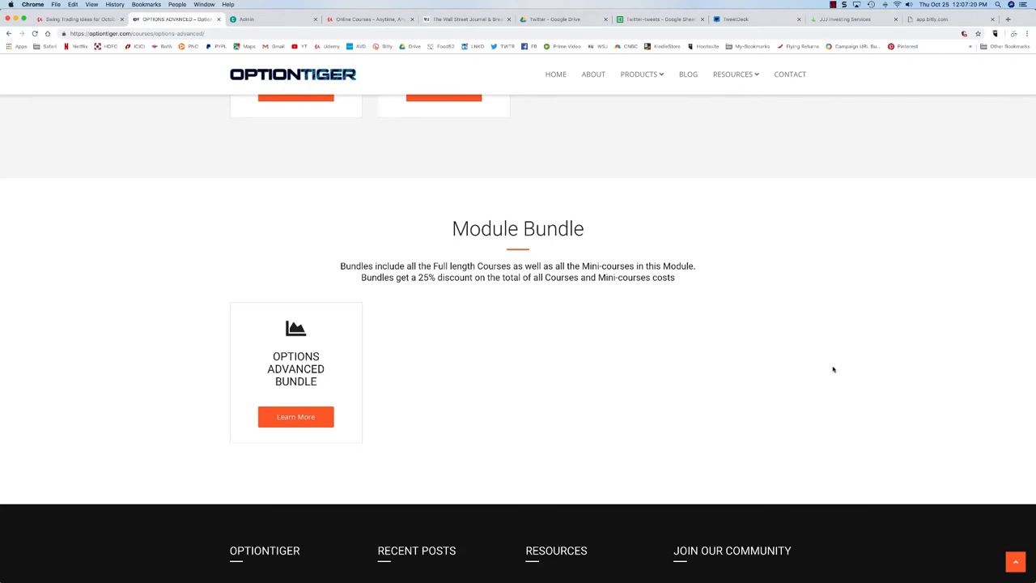
{"action": "scroll", "scroll_direction": "up", "scroll_amount": 3}
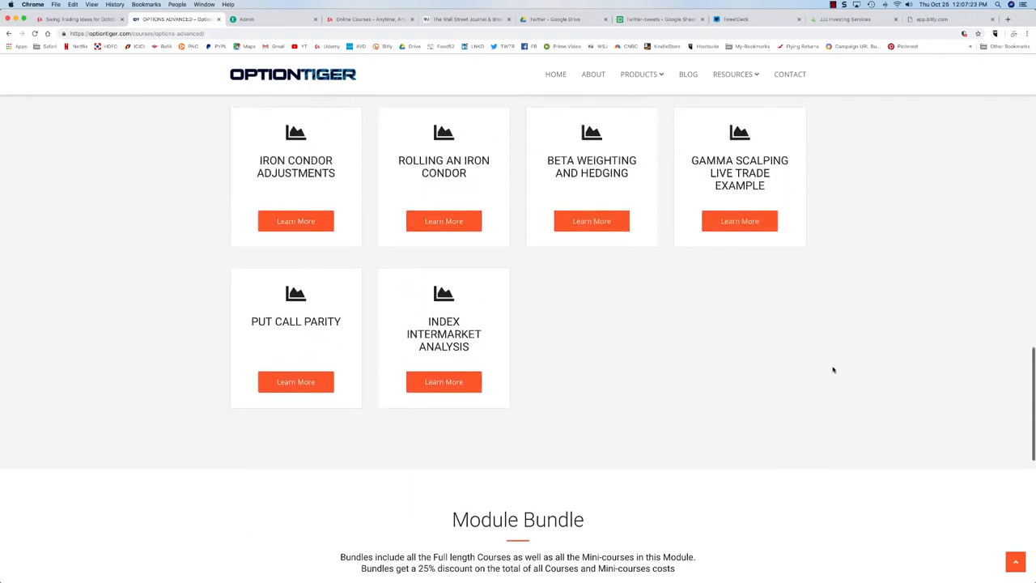